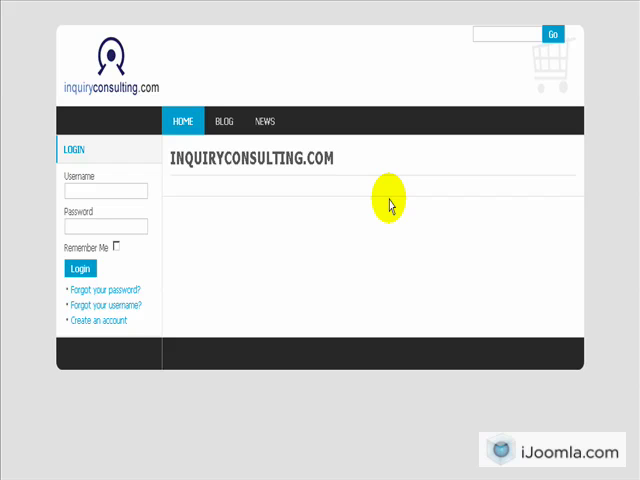
mouse_move(285, 138)
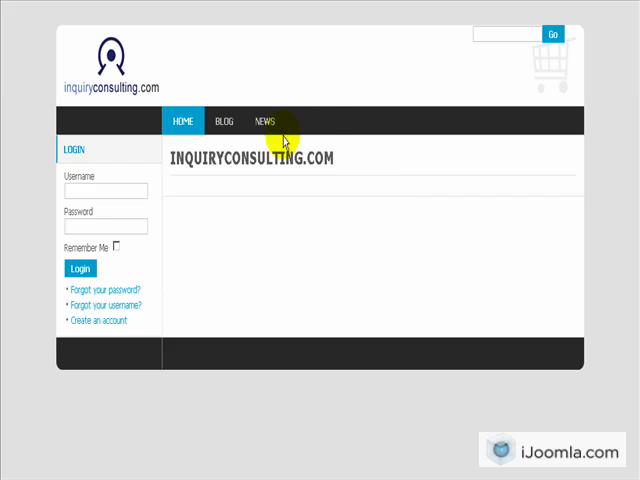
mouse_move(225, 121)
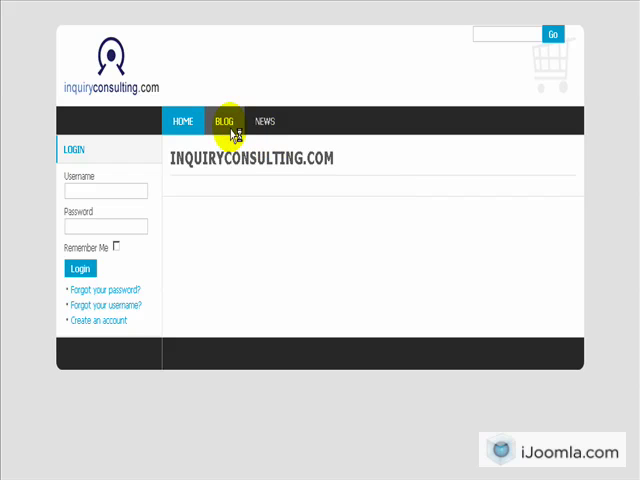
mouse_move(283, 169)
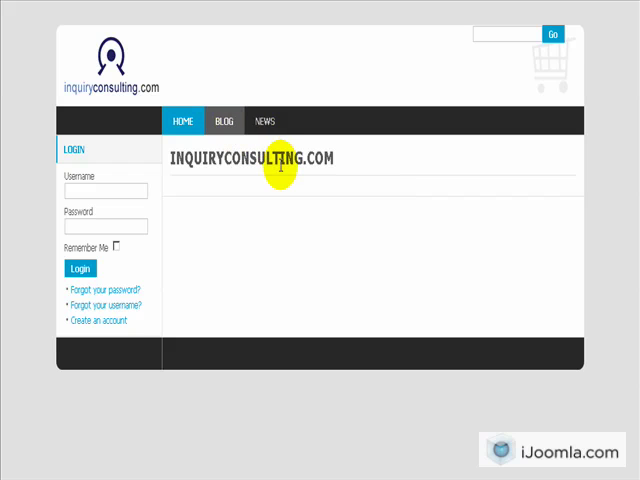
Step: Go to the site's Blog page and scroll through the listed entries
left_click(222, 120)
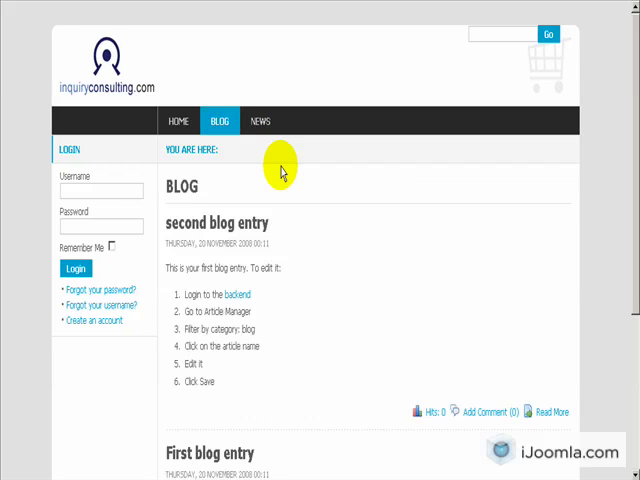
scroll("down", 3)
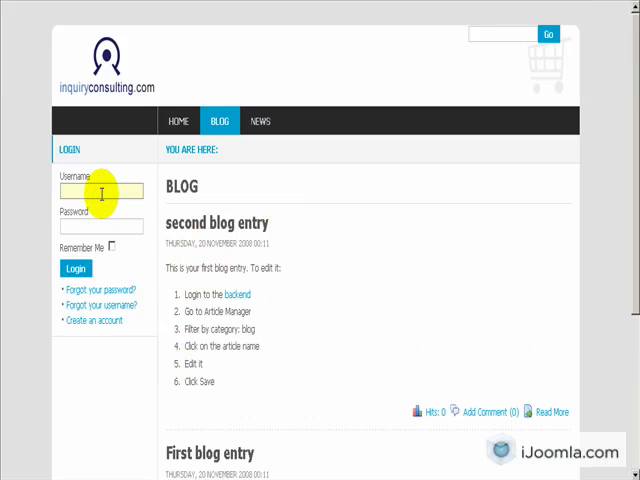
Step: Log in to the front end with the admin username and password
type("admin")
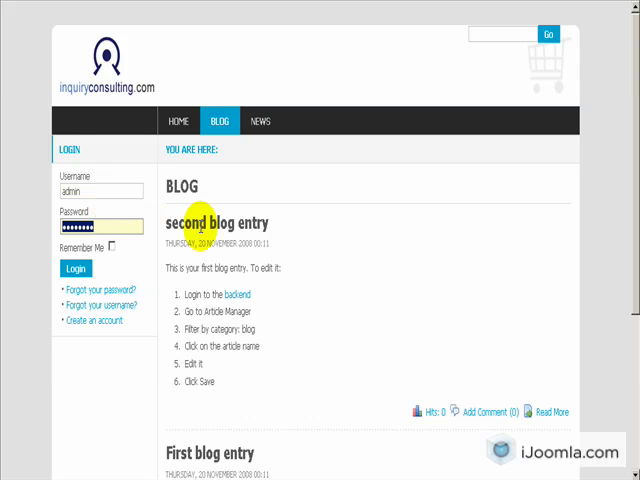
left_click(74, 268)
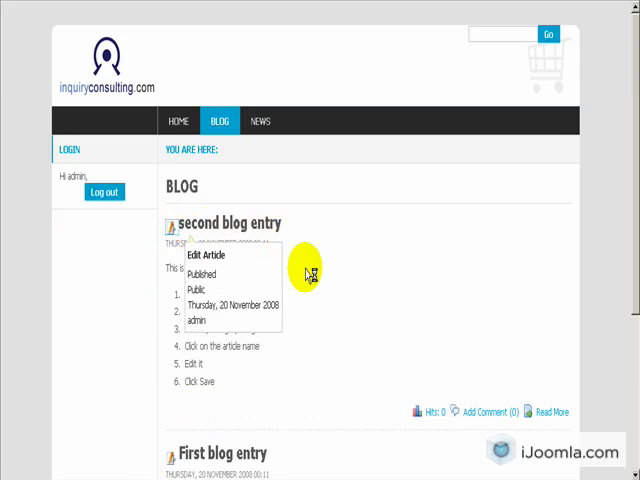
Step: Edit the second blog entry, retitle it 'Eat The Whole Loaf - I Dare you!', and copy the source text
left_click(200, 255)
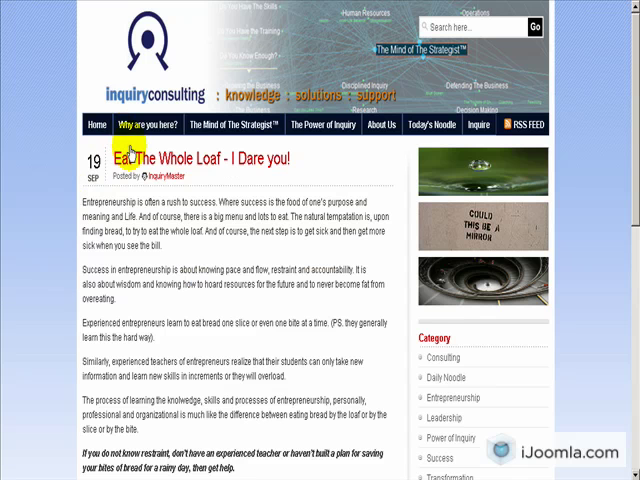
mouse_move(303, 166)
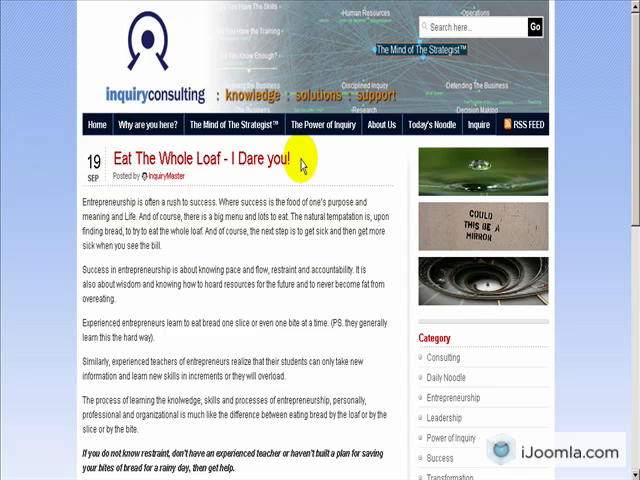
double_click(200, 158)
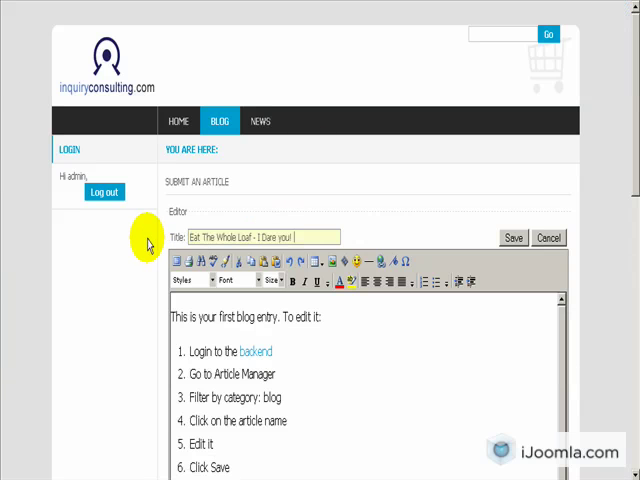
left_click(513, 237)
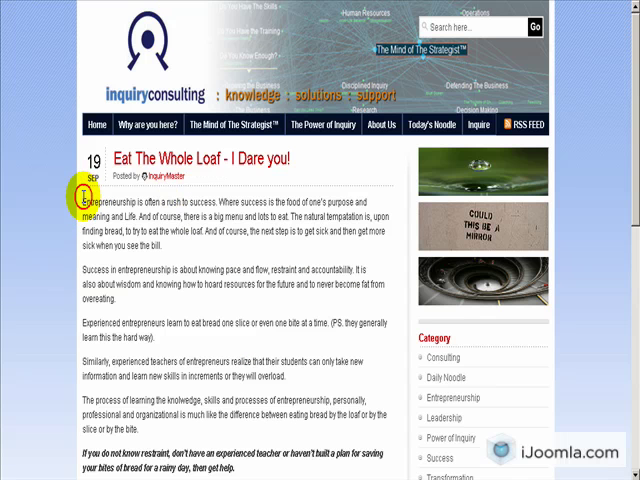
scroll("down", 3)
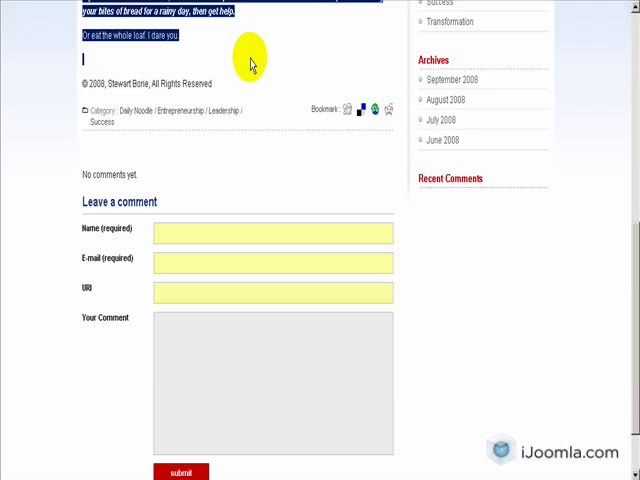
mouse_move(338, 18)
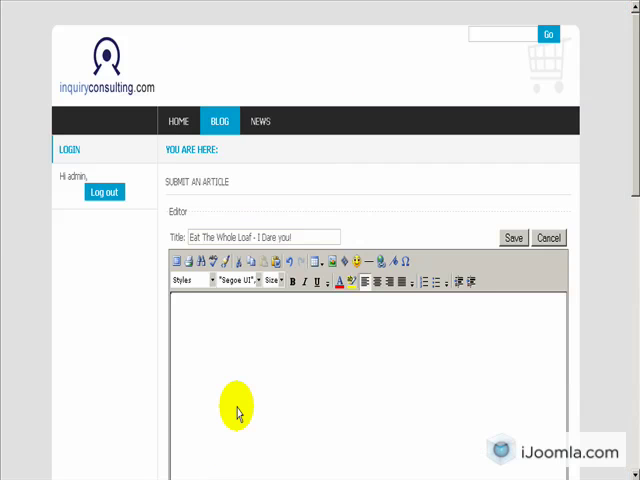
Step: Paste the loaf article into the body with a read-more break after paragraph one
scroll("down", 3)
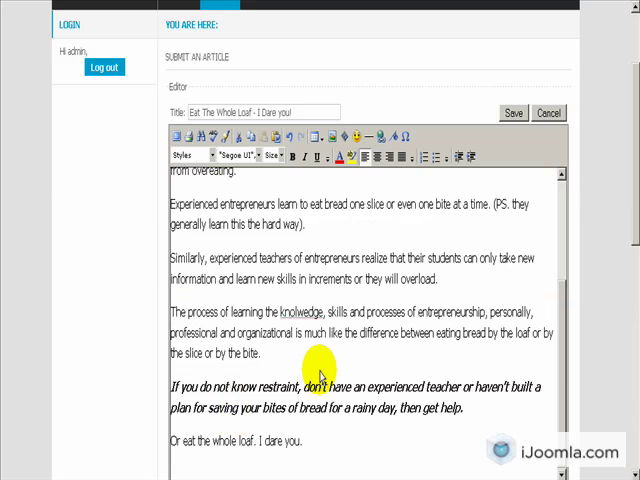
mouse_move(597, 265)
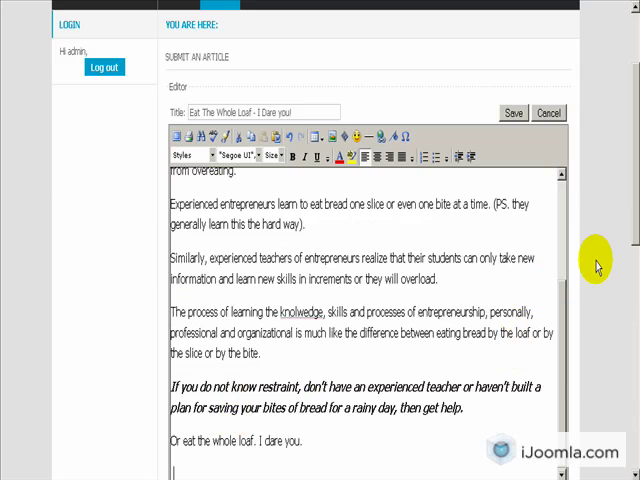
scroll("down", 3)
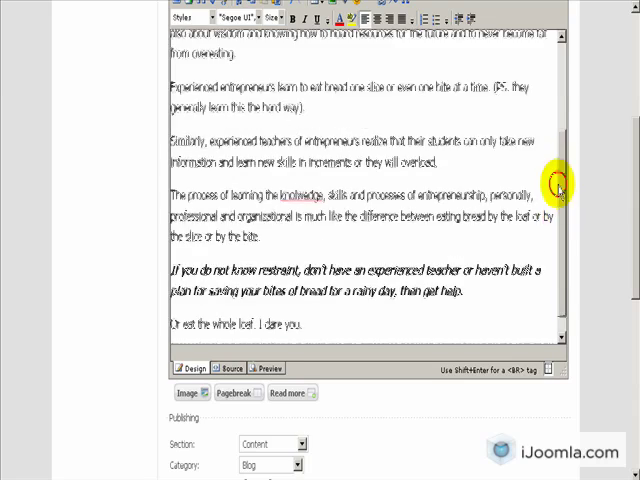
scroll("up", 3)
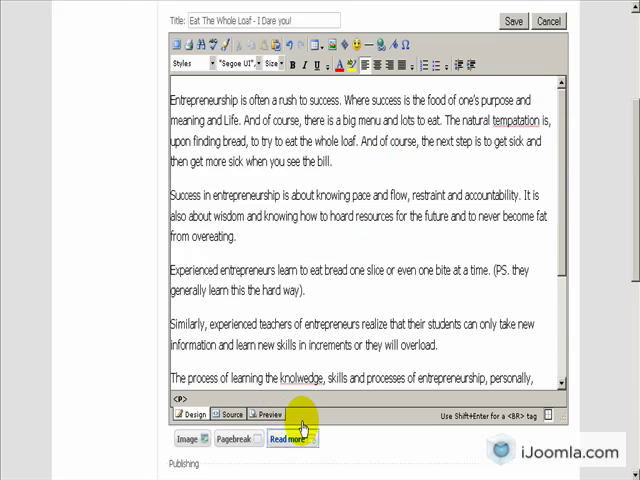
left_click(291, 438)
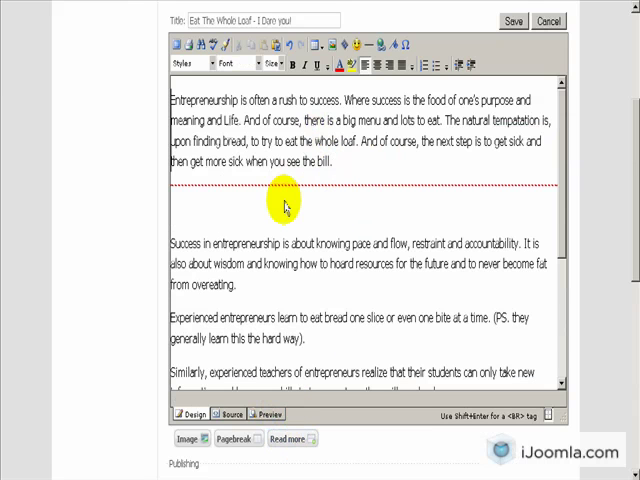
mouse_move(283, 200)
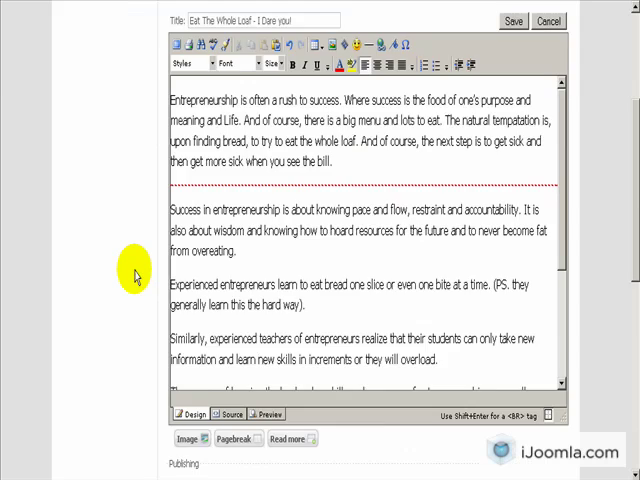
Step: Save the 'Eat The Whole Loaf - I Dare you!' article from the editor
scroll("down", 3)
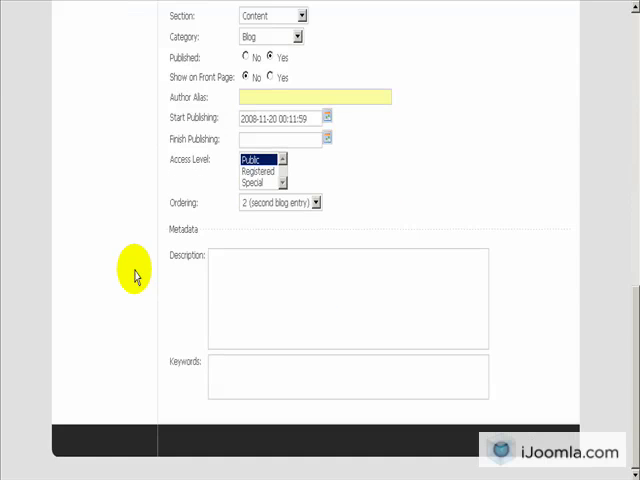
mouse_move(562, 251)
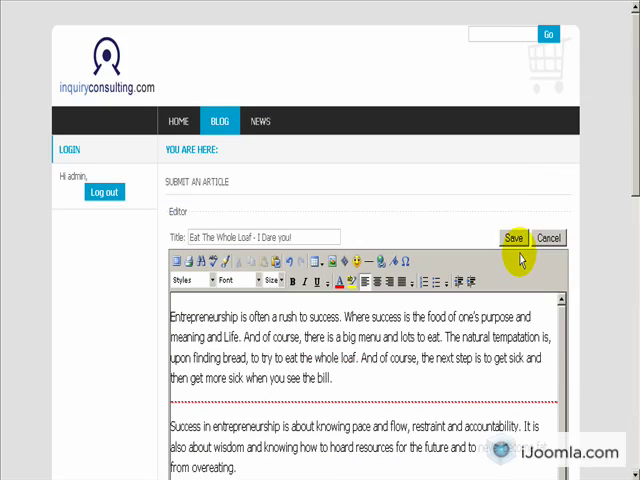
left_click(513, 237)
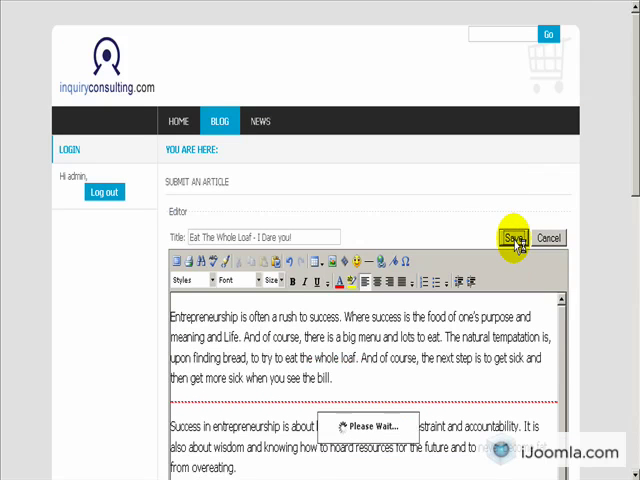
left_click(513, 237)
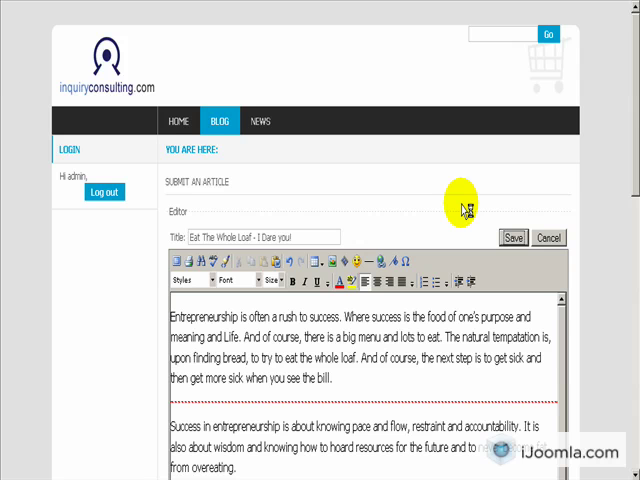
mouse_move(215, 396)
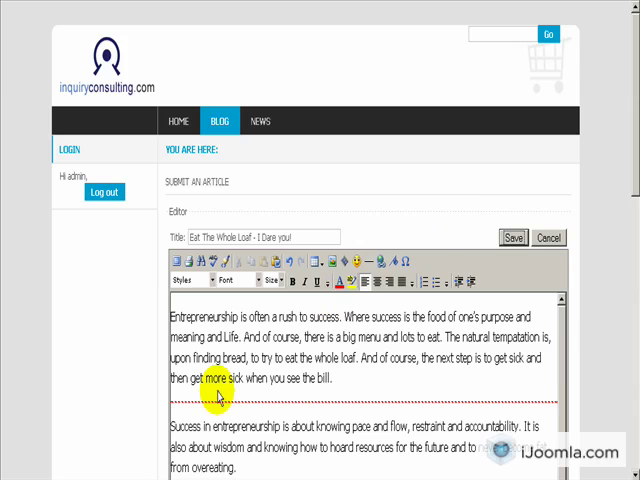
left_click(512, 238)
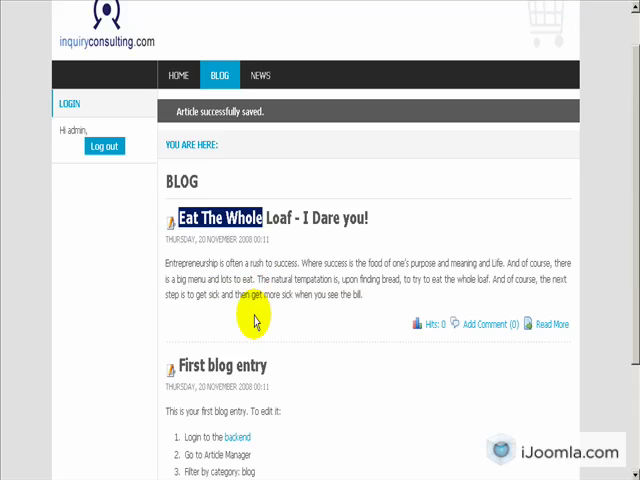
mouse_move(543, 324)
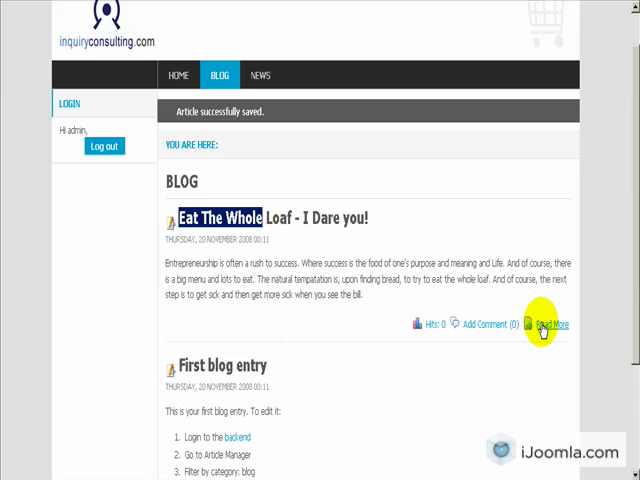
mouse_move(488, 323)
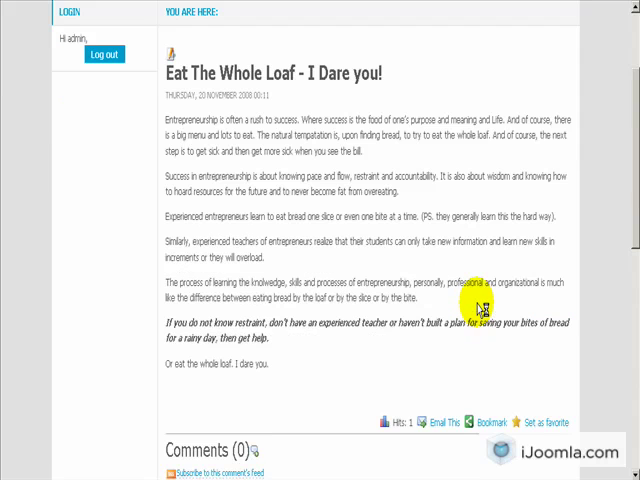
Step: Scroll through the published loaf article page on the public site
scroll("down", 3)
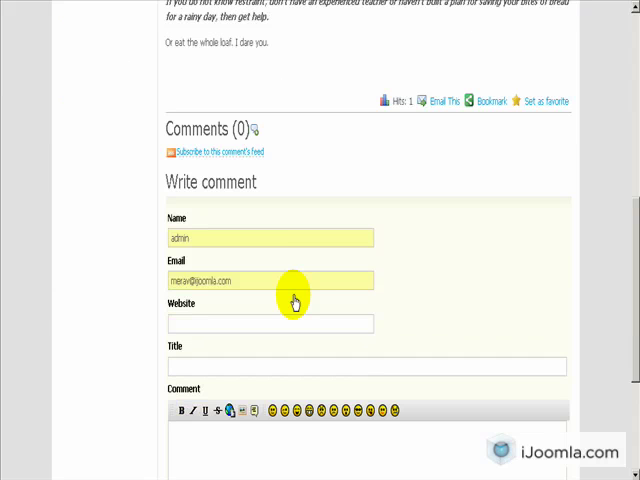
scroll("up", 3)
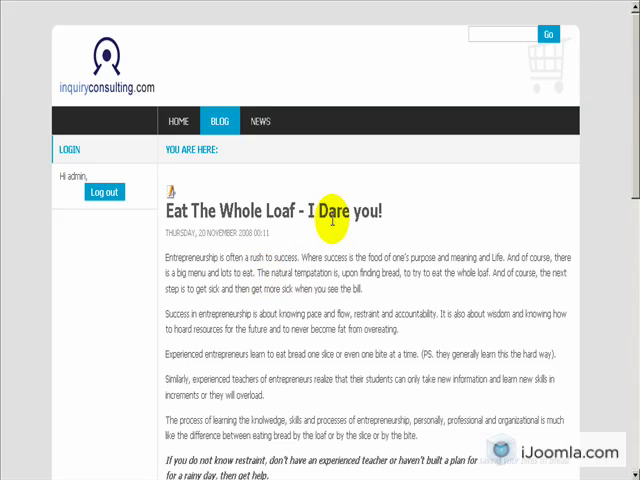
mouse_move(335, 230)
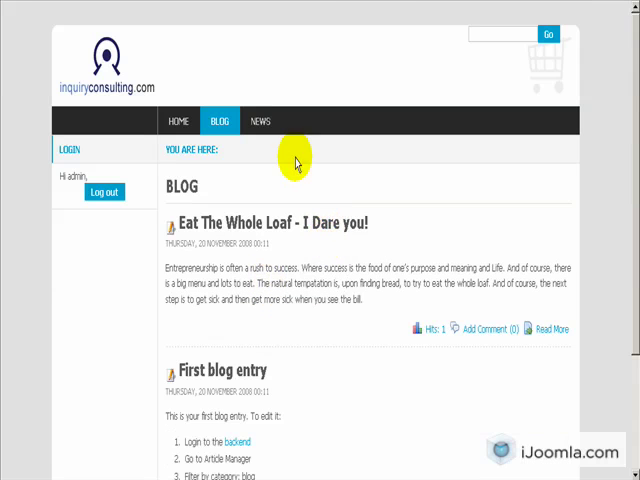
mouse_move(300, 160)
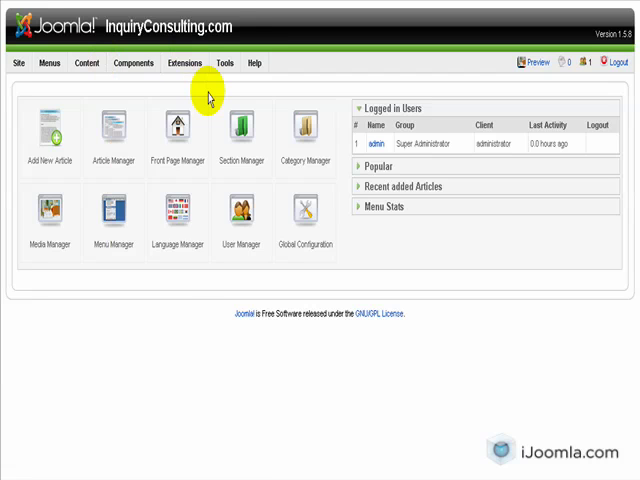
mouse_move(240, 30)
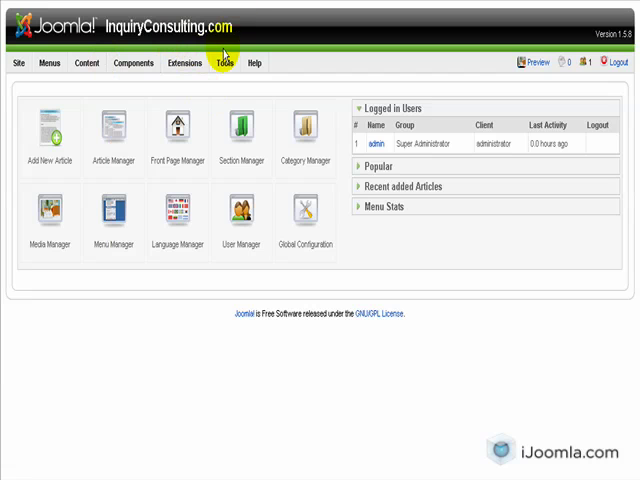
Step: Open Content > Article Manager from the administrator control panel
left_click(142, 62)
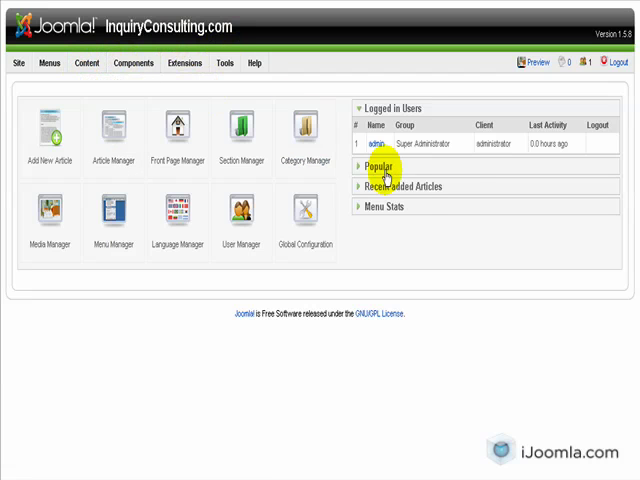
mouse_move(460, 189)
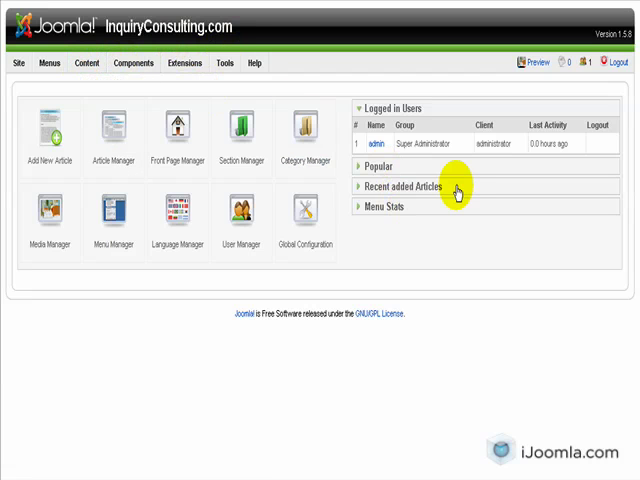
left_click(111, 130)
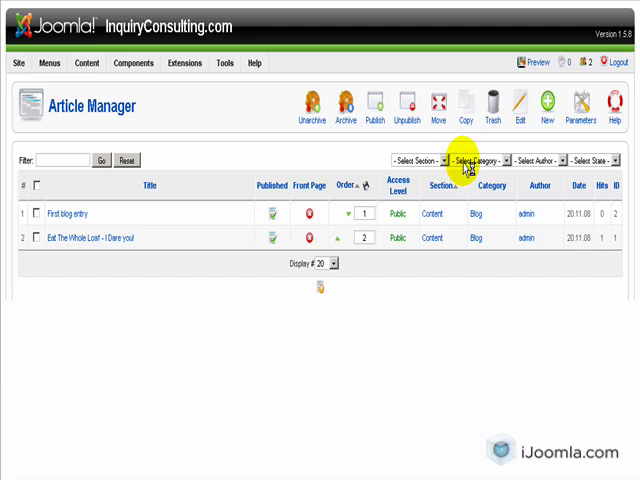
Step: Filter articles to the Blog category and open 'First blog entry'
left_click(480, 160)
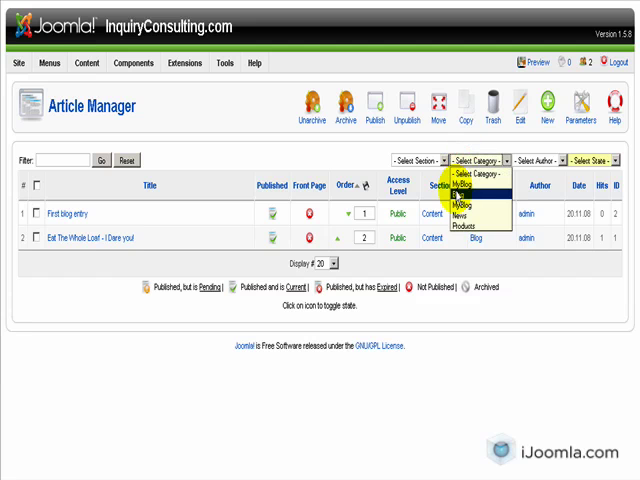
left_click(478, 201)
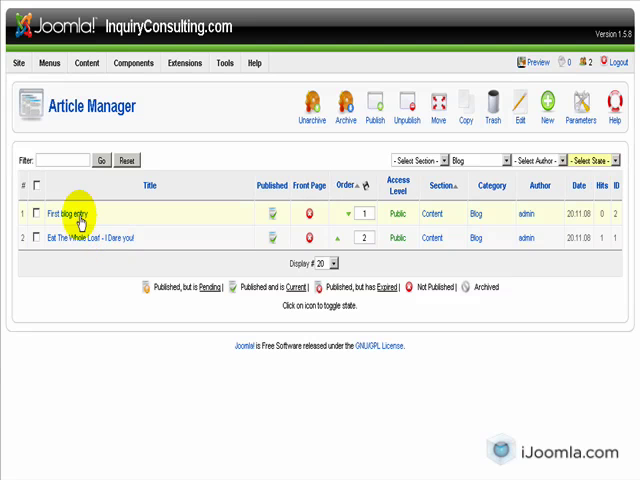
mouse_move(142, 253)
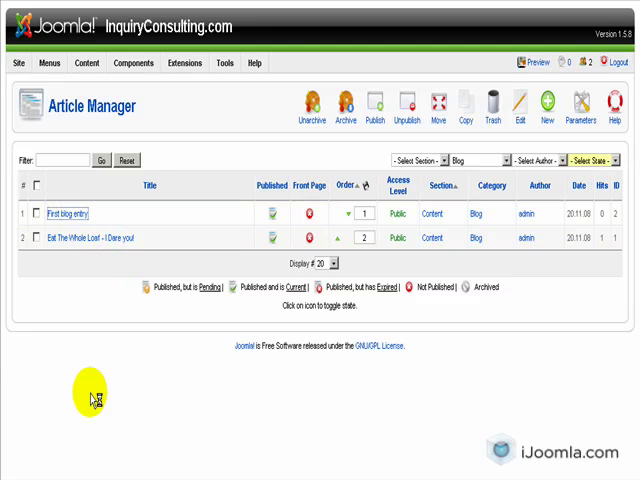
left_click(64, 213)
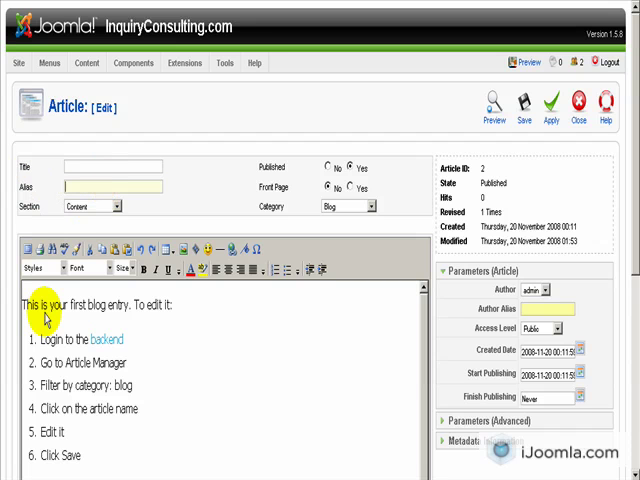
Step: Clear the body and set title and alias to 'Transformation is Required'
key("ctrl+a")
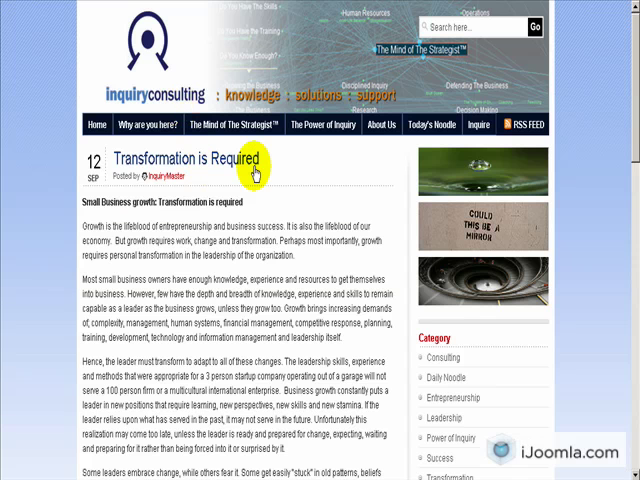
double_click(185, 159)
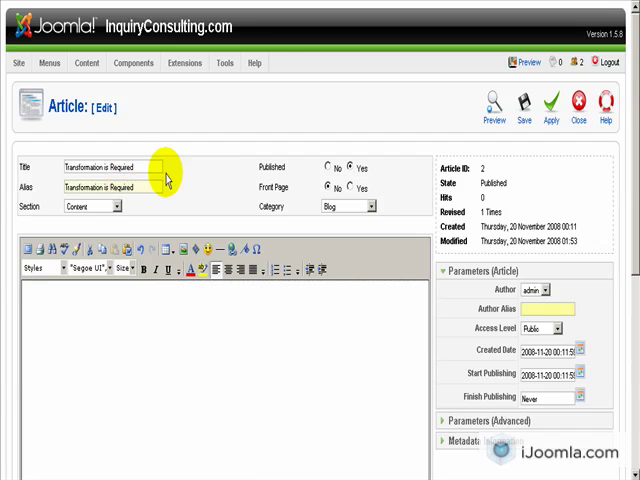
mouse_move(167, 180)
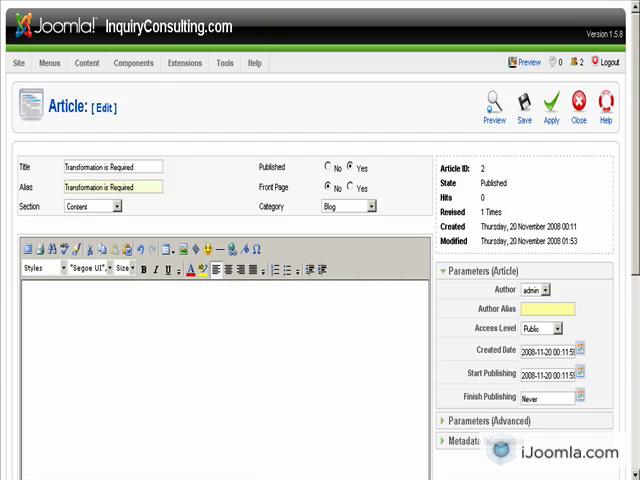
left_click(491, 104)
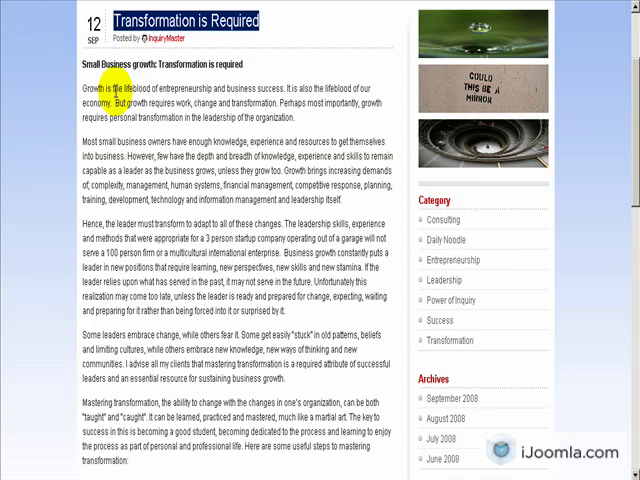
Step: Select the 'Transformation is Required' body text on the source site for copying
left_click_drag(83, 64, 385, 390)
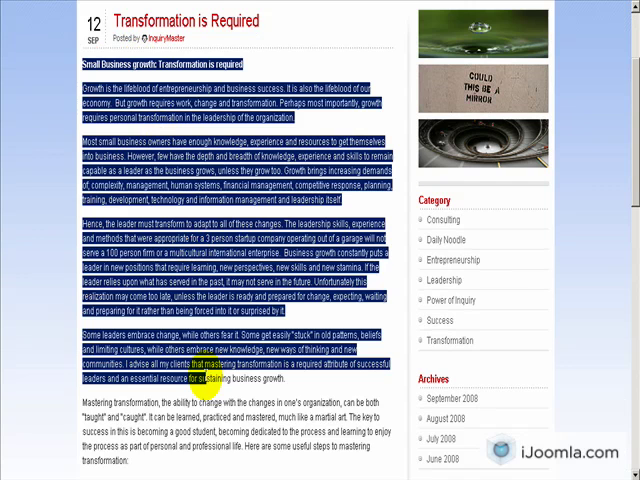
scroll("down", 3)
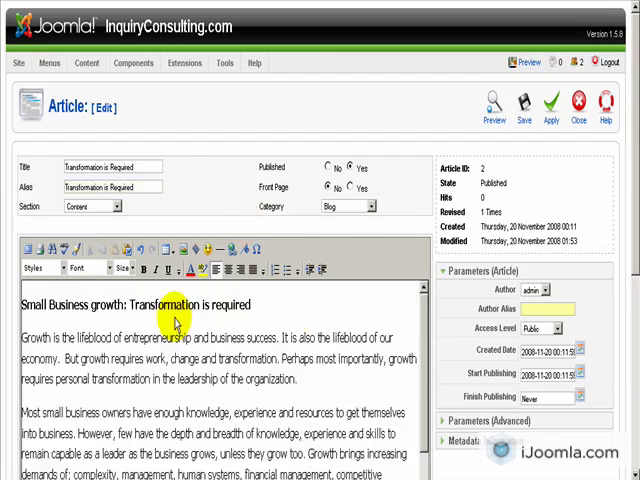
scroll("down", 3)
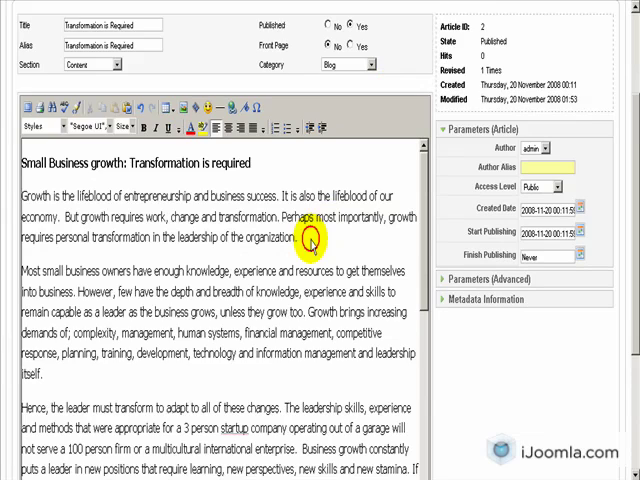
scroll("down", 3)
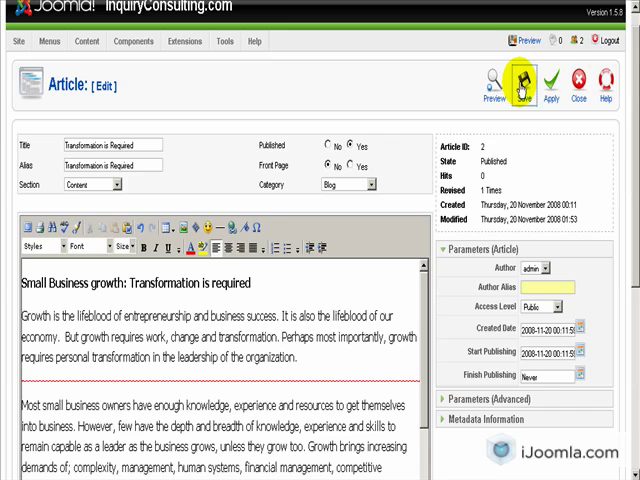
Step: Save the 'Transformation is Required' article and scroll the Blog page to confirm both entries
left_click(525, 85)
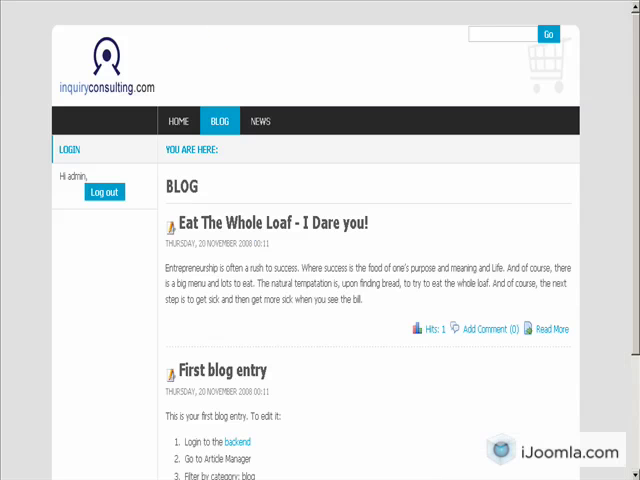
mouse_move(325, 135)
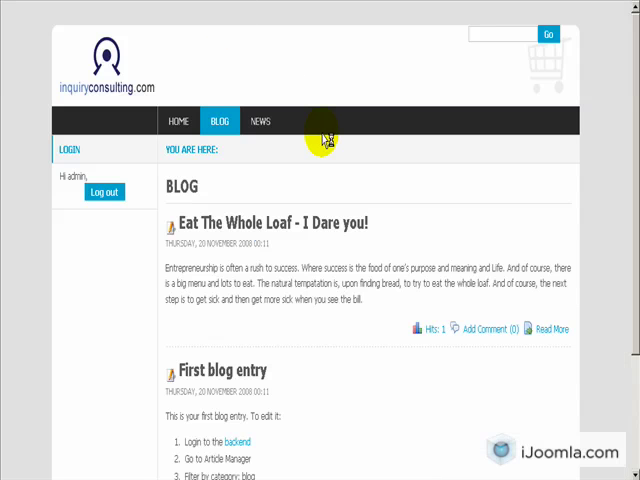
mouse_move(232, 243)
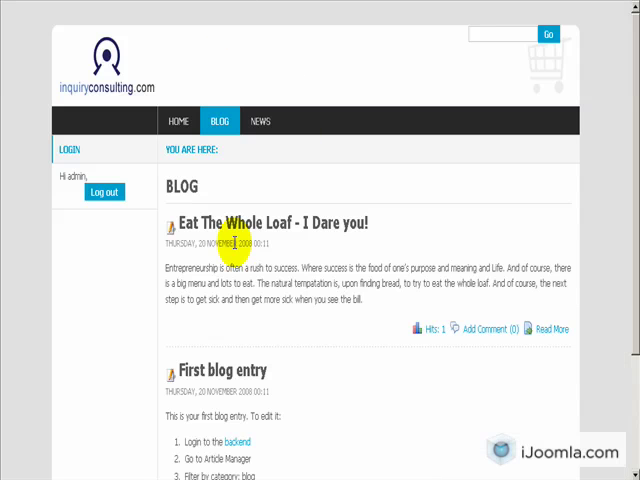
scroll("down", 3)
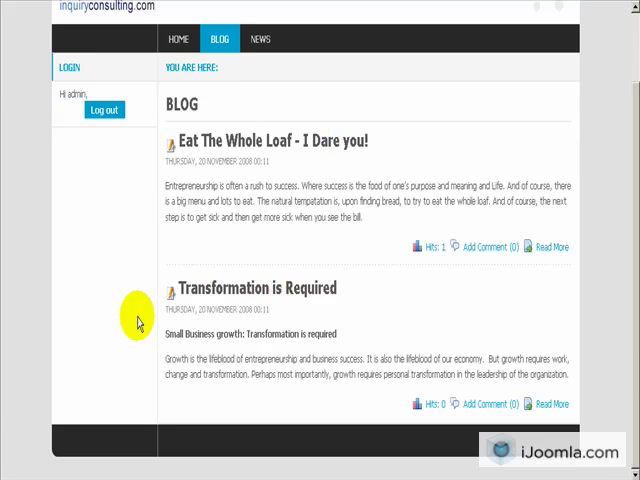
mouse_move(185, 135)
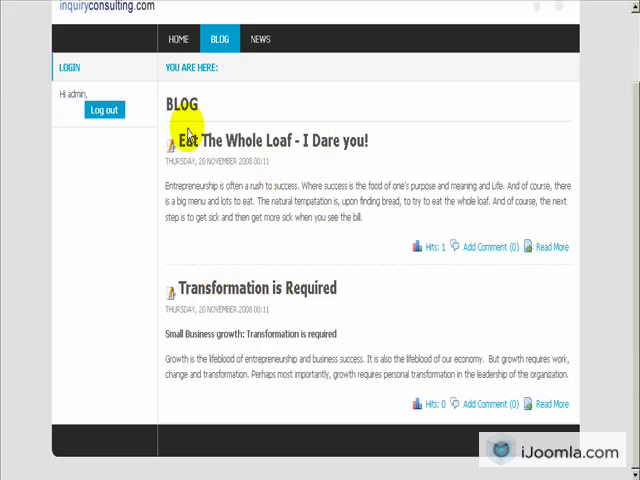
mouse_move(168, 272)
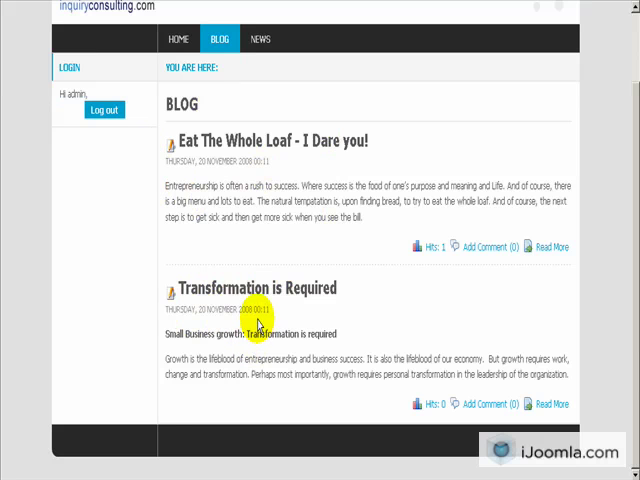
mouse_move(82, 467)
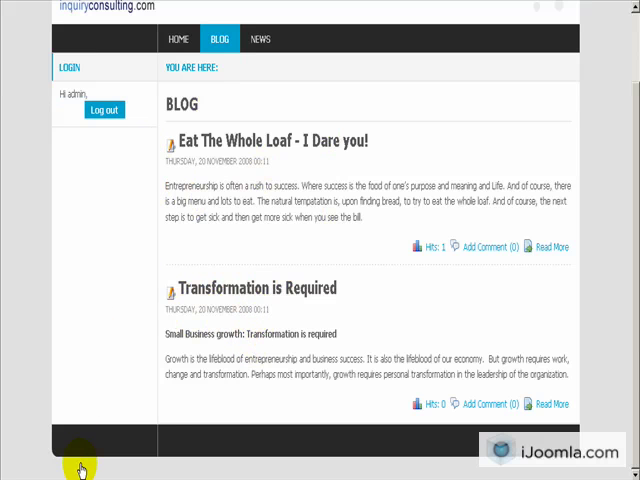